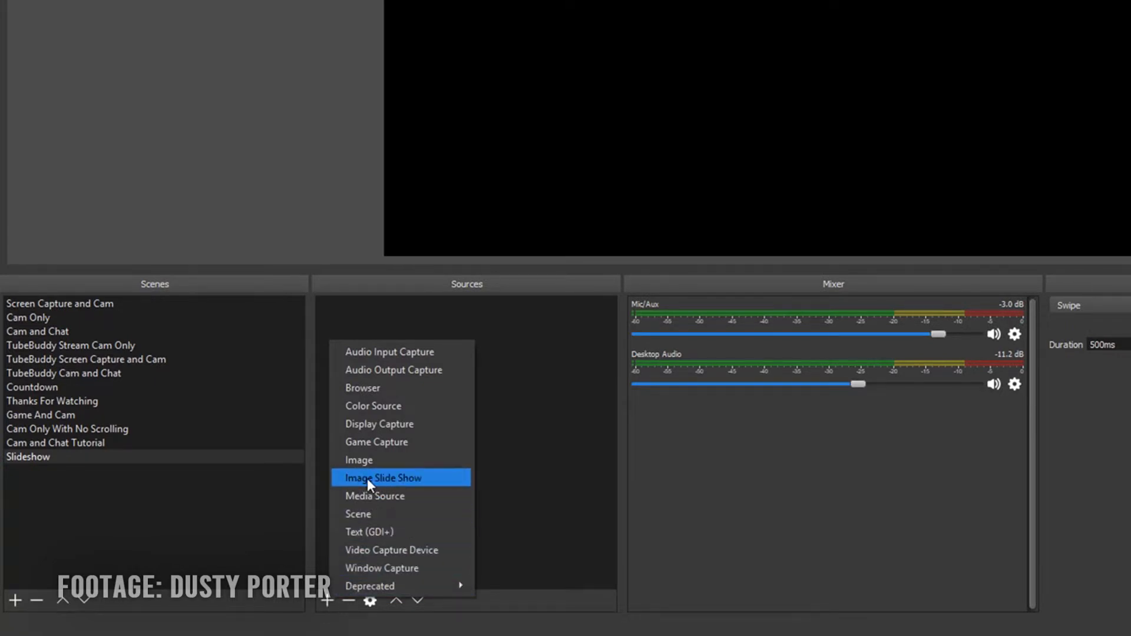
- Choose Image Slide Show as the new source, keeping the default name 'Image Slide Show'
left_click(384, 477)
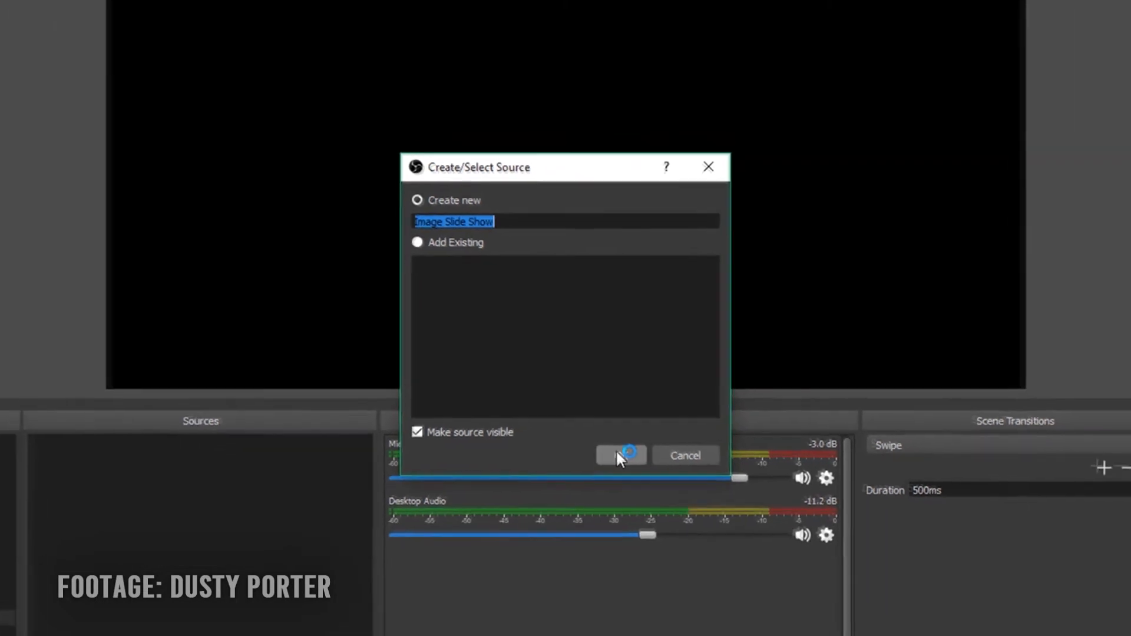